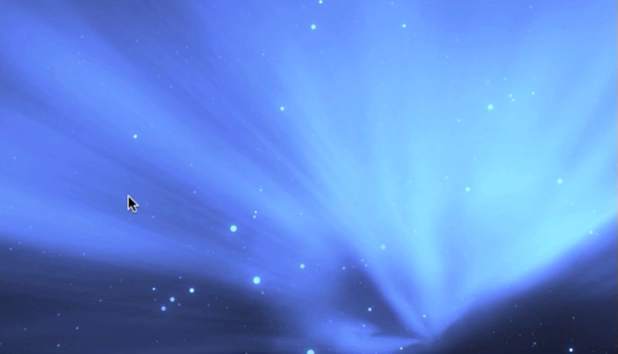
mouse_move(90, 277)
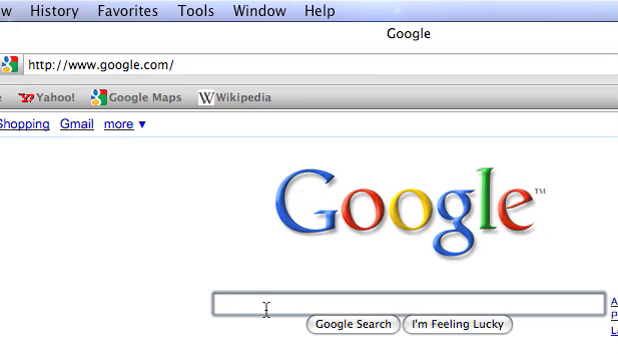
Search Google for 'google', browse the signed-in YouTube home page, then enter 'facebook' as the next address.
type("g")
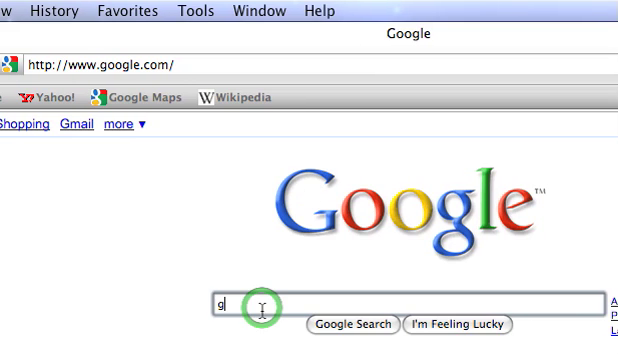
type("oogle")
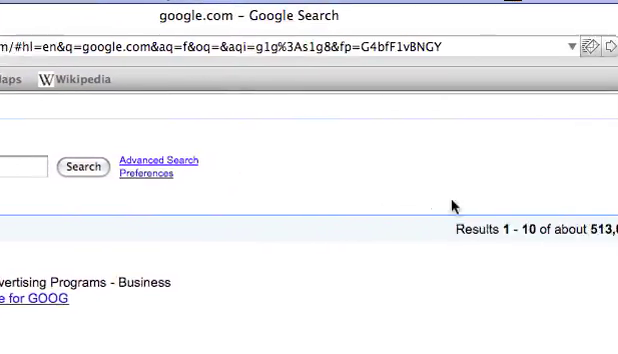
scroll("down", 3)
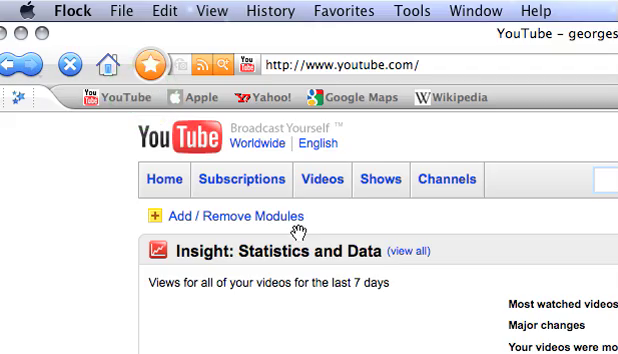
scroll("down", 3)
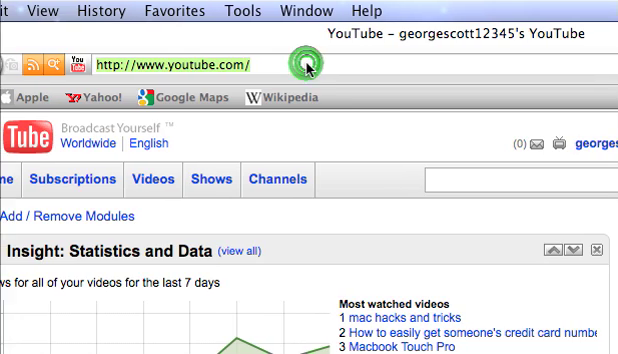
type("facebook")
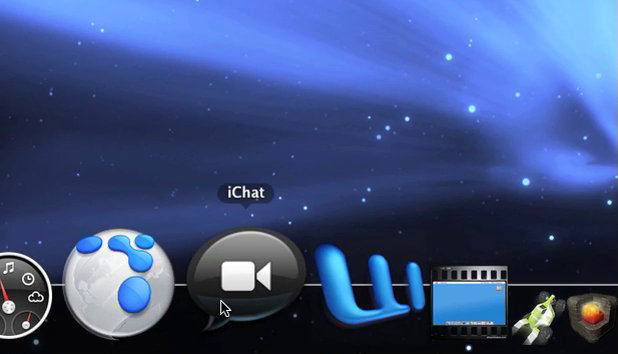
mouse_move(290, 288)
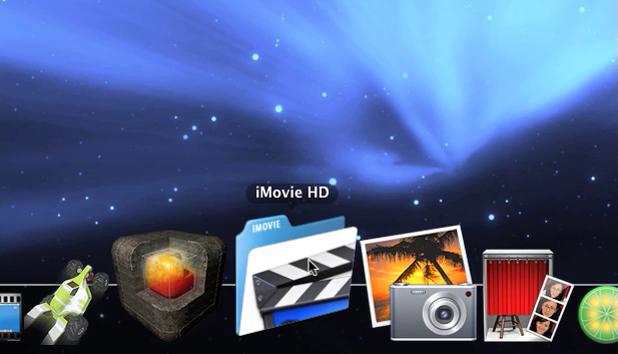
Launch iMovie HD, switch it to camera mode and bring up the live iSight recording view.
left_click(295, 280)
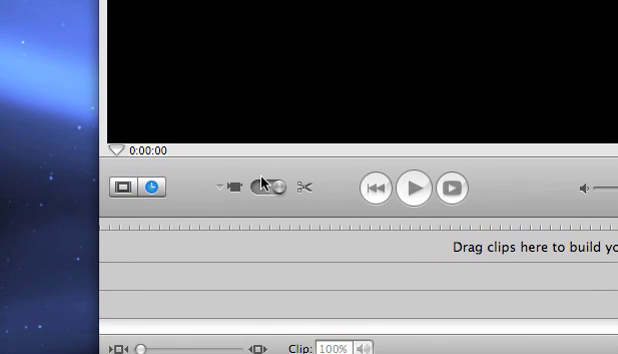
left_click(262, 189)
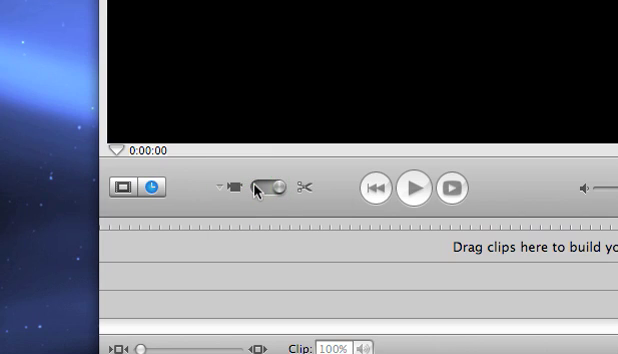
left_click(265, 186)
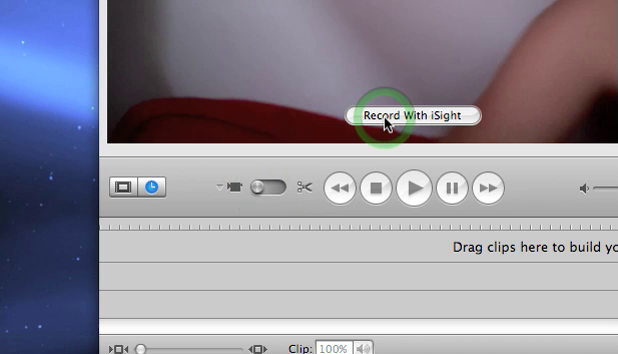
mouse_move(385, 120)
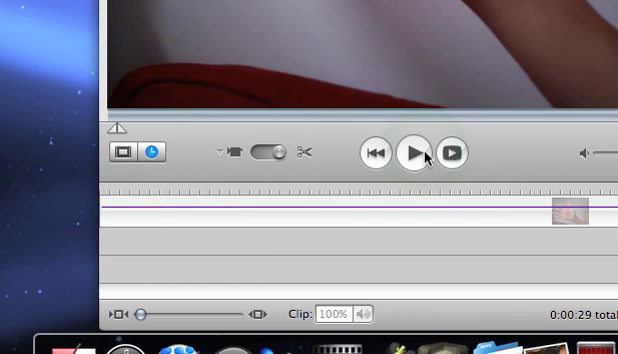
mouse_move(405, 221)
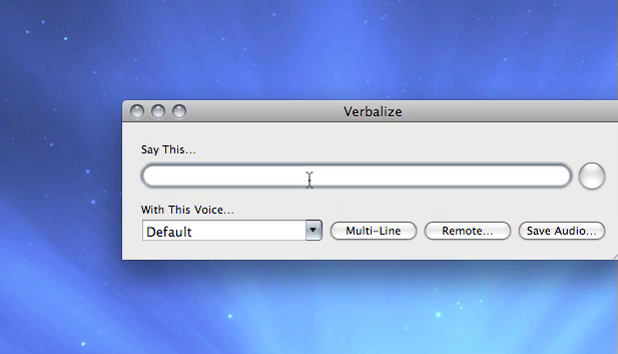
Enter 'hello my name is george' as the sentence to speak and list the available voices.
left_click(160, 174)
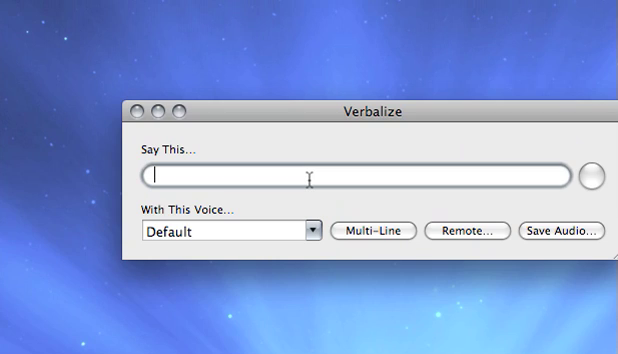
type("hello")
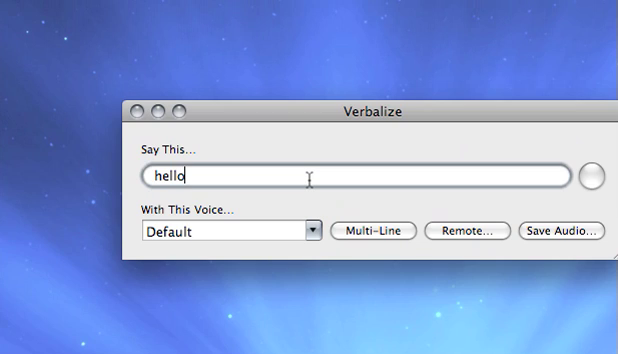
type("my name is geo")
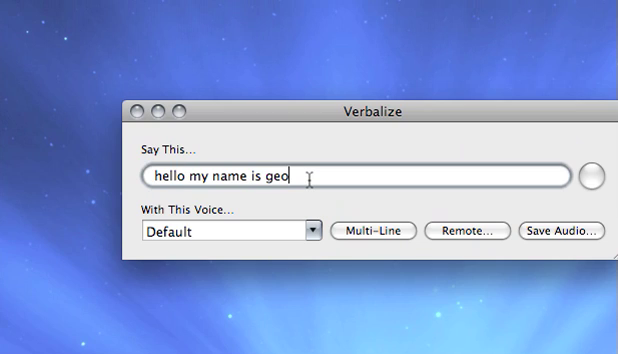
type("rge")
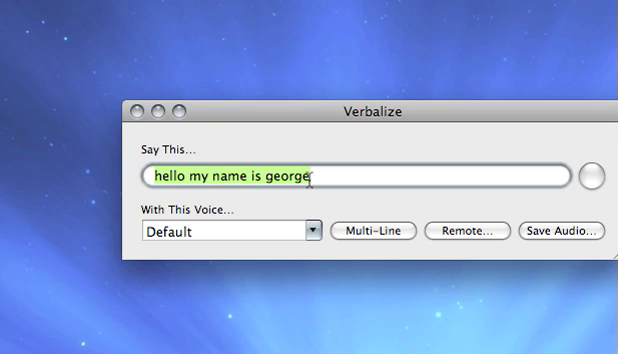
left_click(308, 230)
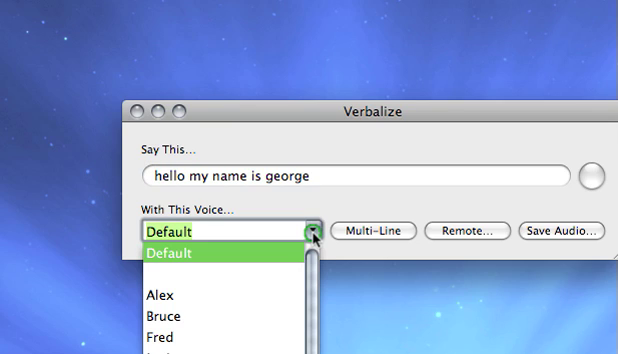